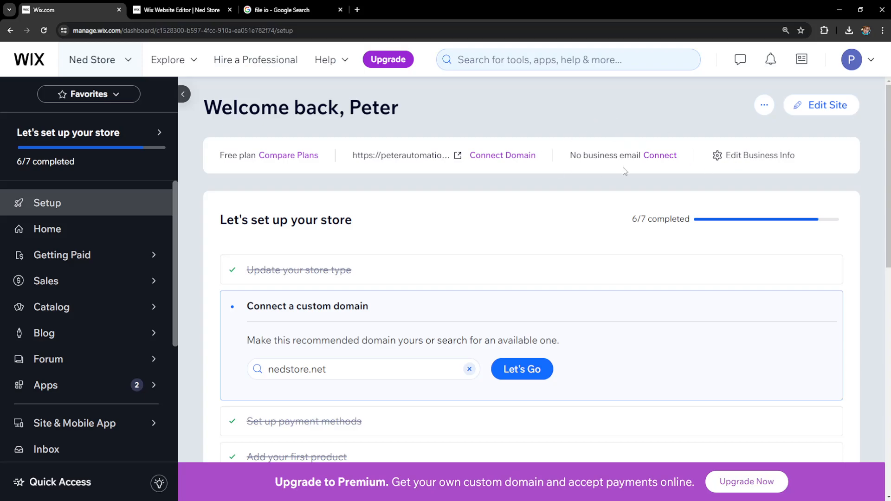
{"action": "mouse_move", "coordinate": [571, 232]}
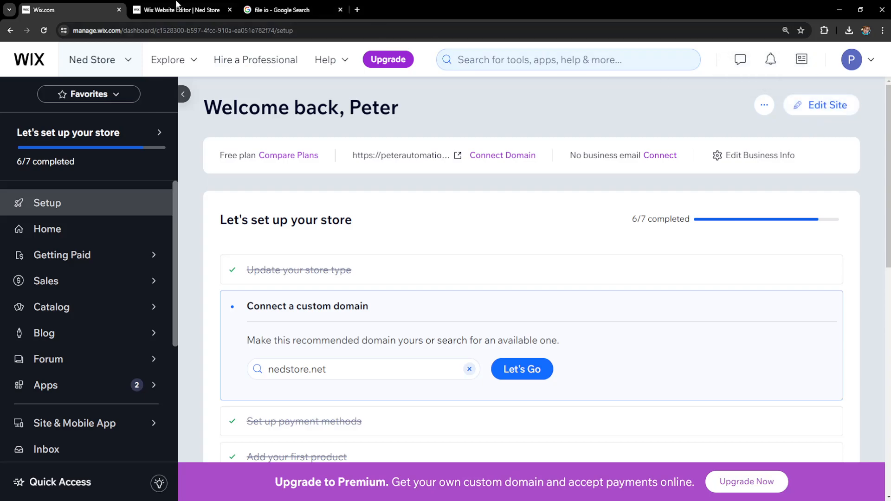
Step: In the Wix Editor tab, search for 'paypal button'
{"action": "left_click", "coordinate": [182, 9]}
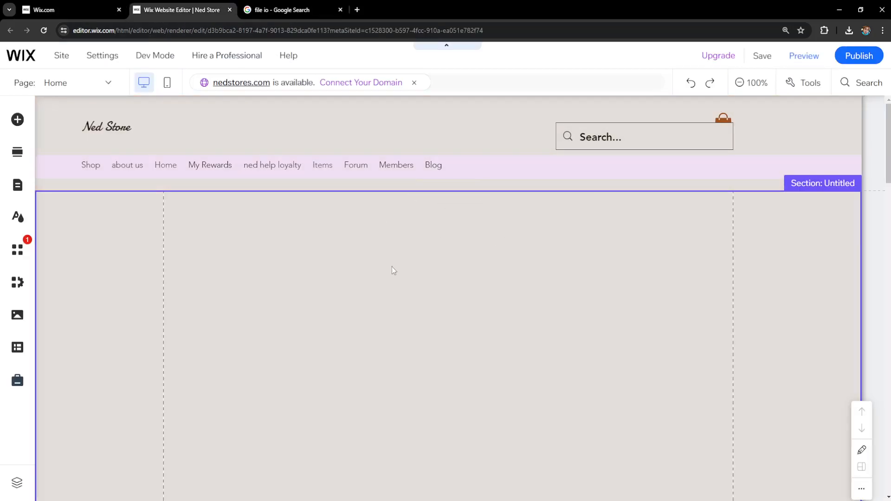
{"action": "mouse_move", "coordinate": [869, 83]}
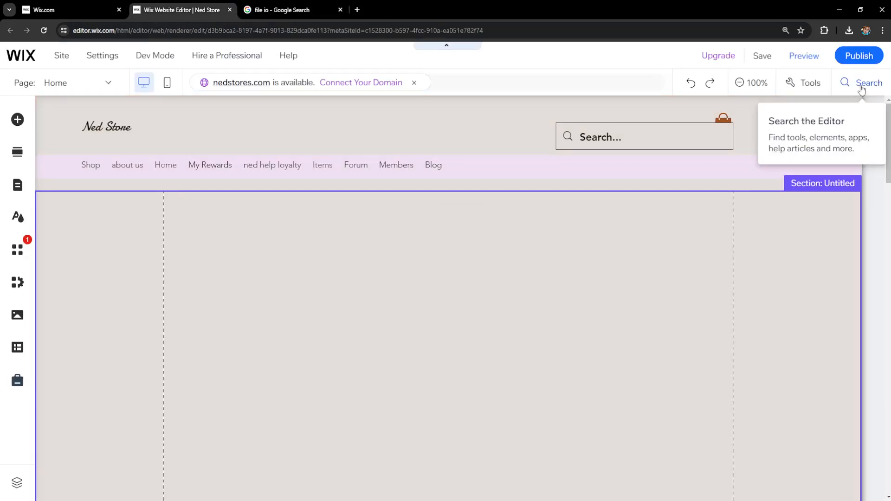
{"action": "type", "text": "paypal button"}
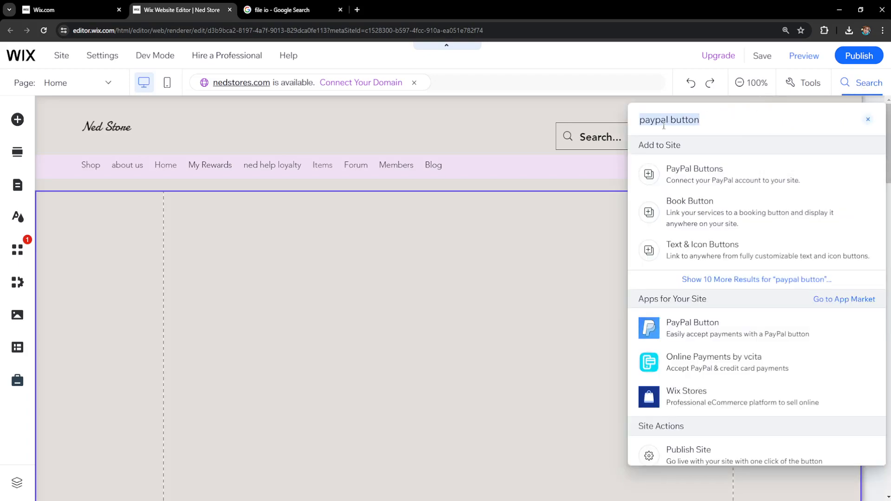
{"action": "double_click", "coordinate": [686, 119]}
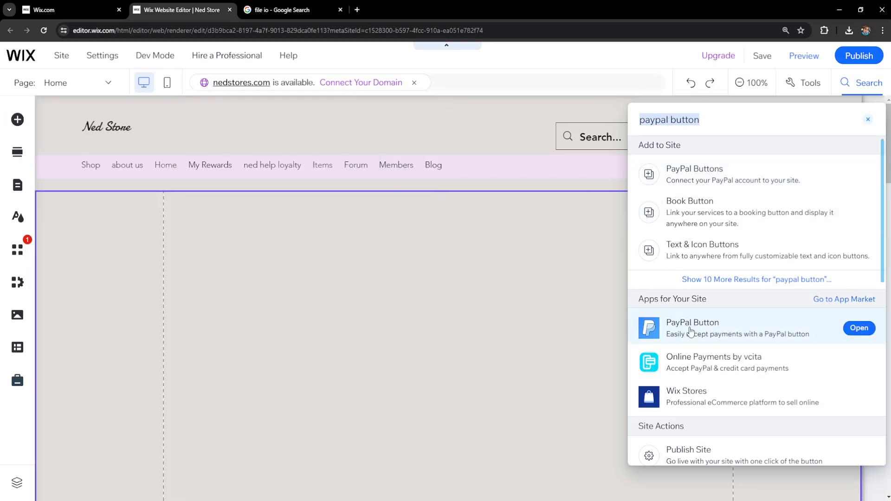
Step: Add the PayPal Button app and drag its Buy Now button to the section's right
{"action": "left_click", "coordinate": [858, 328]}
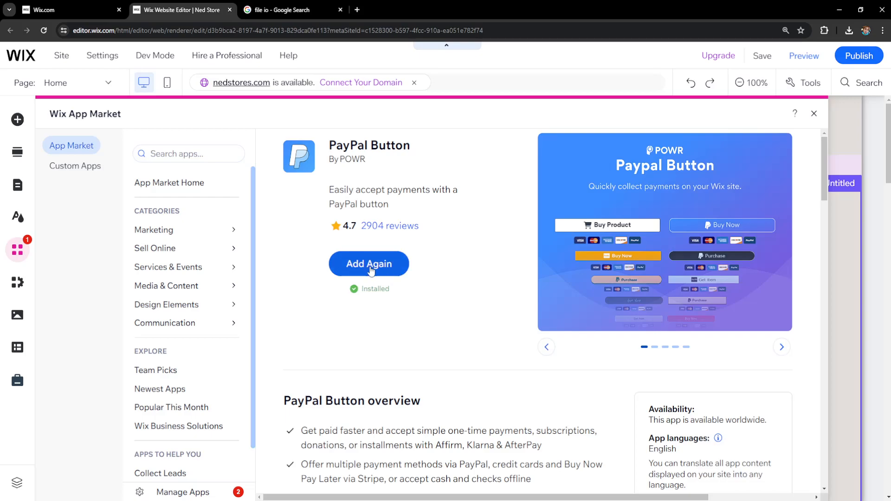
{"action": "left_click", "coordinate": [368, 264]}
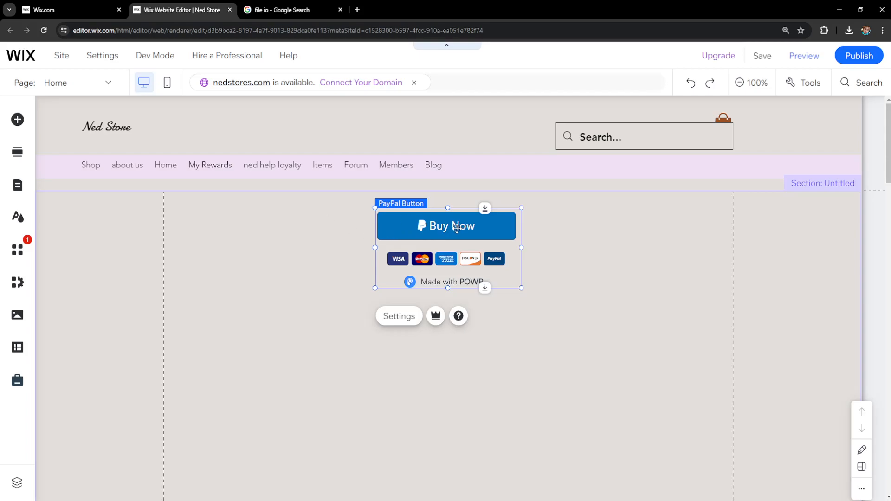
{"action": "left_click_drag", "start_coordinate": [446, 225], "coordinate": [652, 220]}
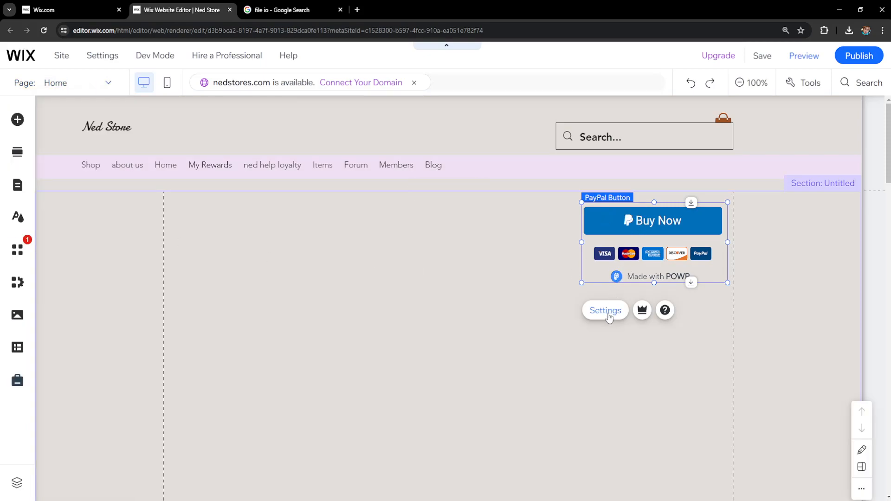
Step: Enter the PayPal account email (sillyguff…) in the Buy Now button's settings, then go to product details
{"action": "left_click", "coordinate": [605, 311]}
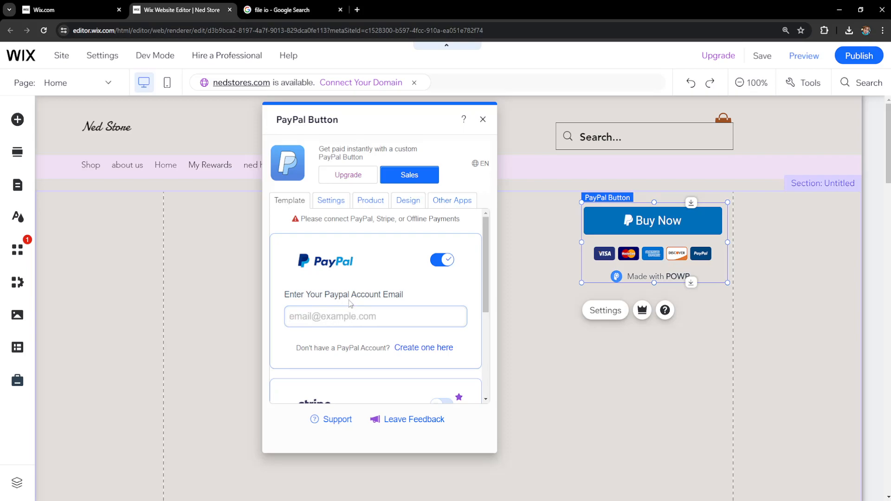
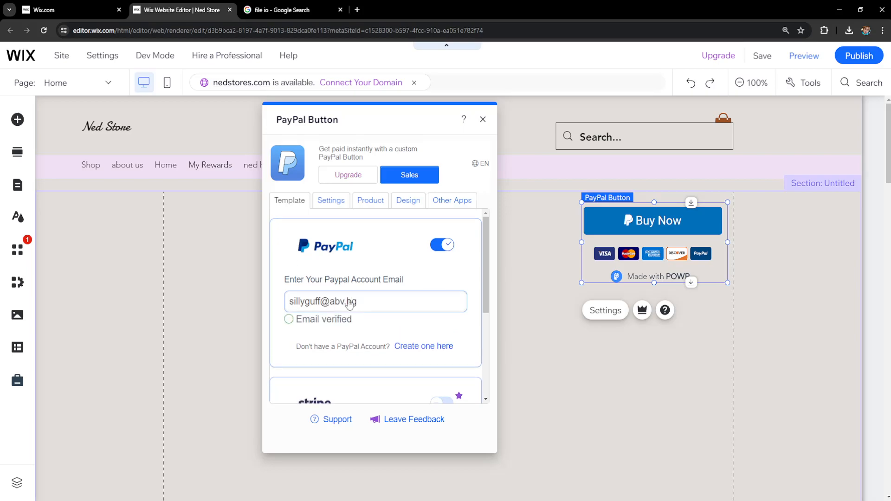
{"action": "double_click", "coordinate": [321, 319]}
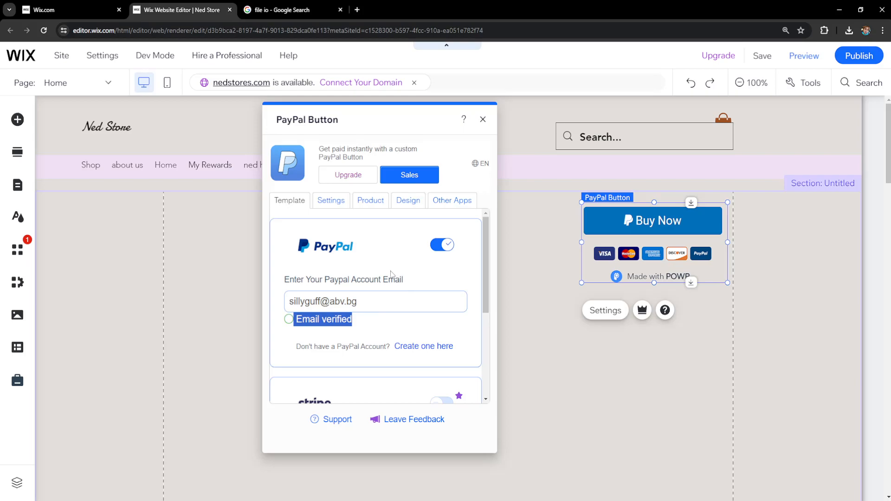
{"action": "left_click", "coordinate": [370, 200]}
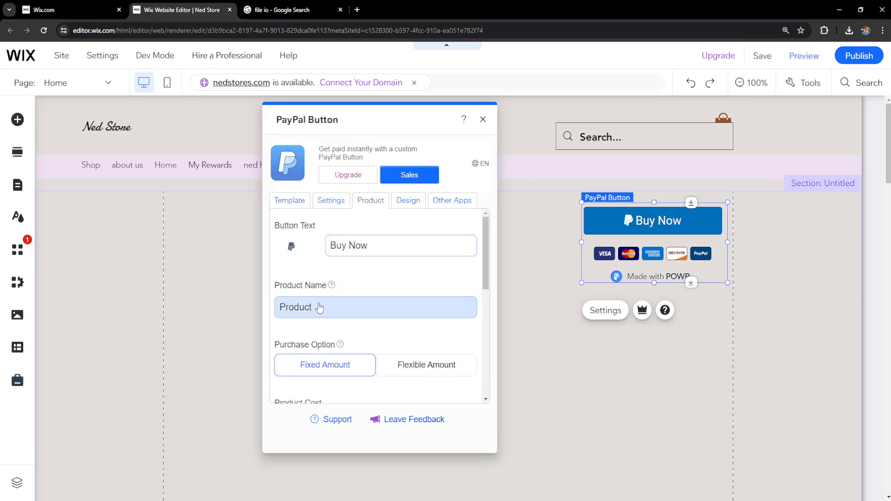
Step: Name the product PHOTOS and set its cost to 5.00 US Dollars
{"action": "type", "text": "PHOTOS"}
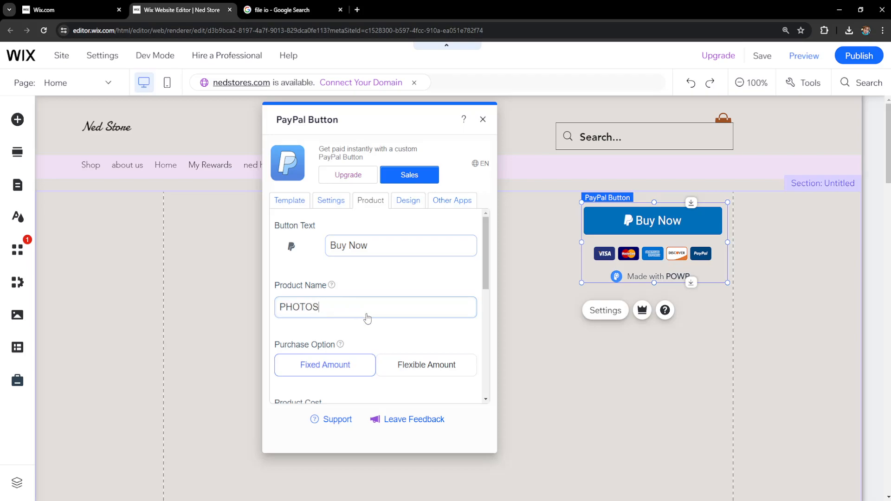
{"action": "scroll", "scroll_direction": "down", "scroll_amount": 3}
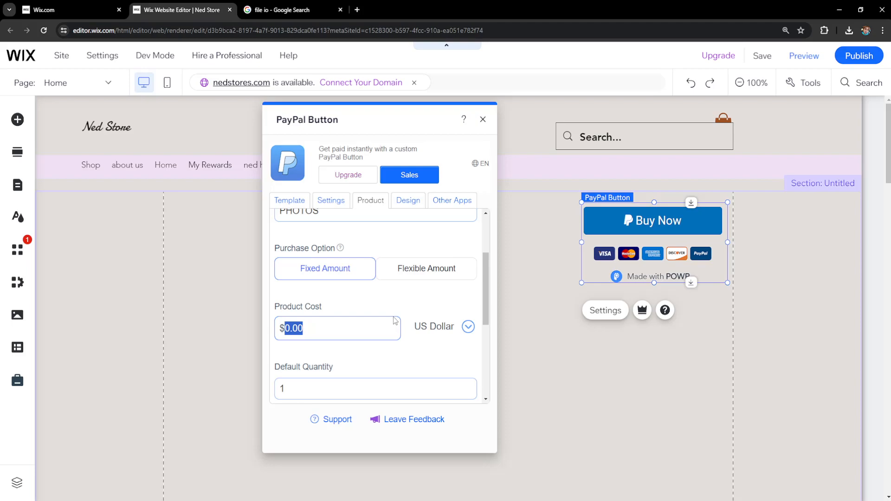
{"action": "type", "text": "0.05"}
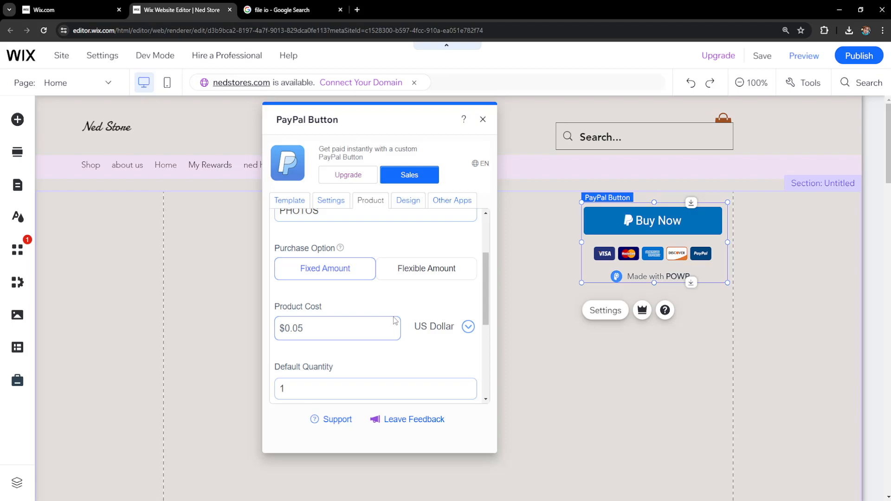
{"action": "type", "text": "5.00"}
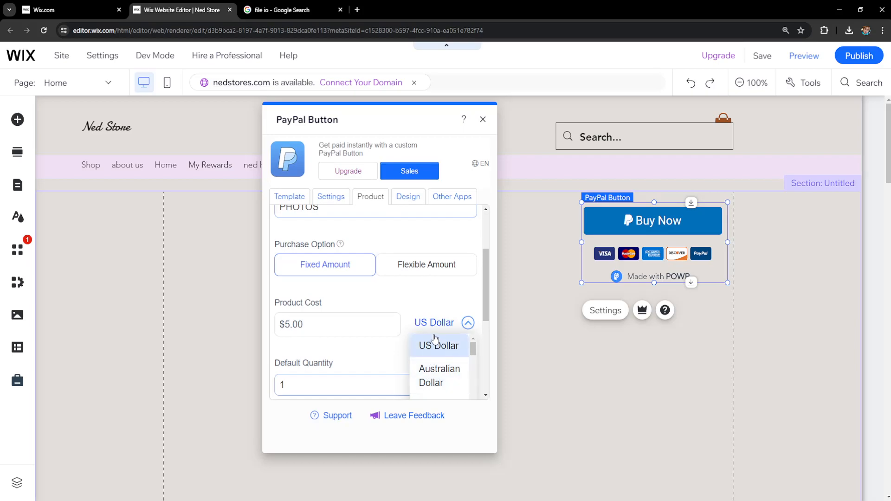
{"action": "mouse_move", "coordinate": [437, 375]}
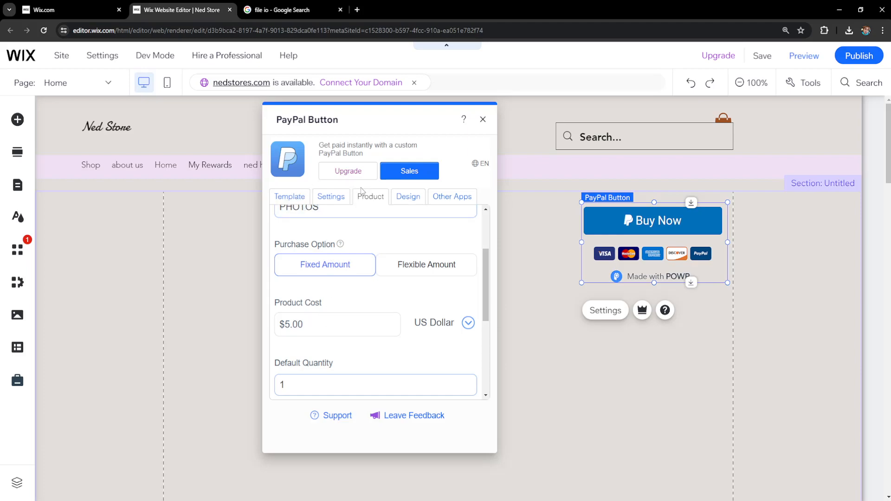
{"action": "mouse_move", "coordinate": [374, 204]}
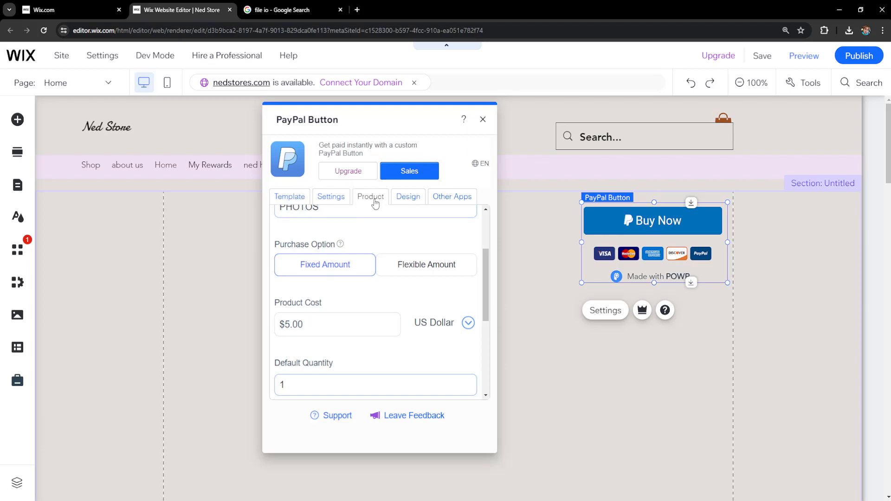
Step: Enable the button's Autoresponder Email and open its template for customizing
{"action": "left_click", "coordinate": [331, 196]}
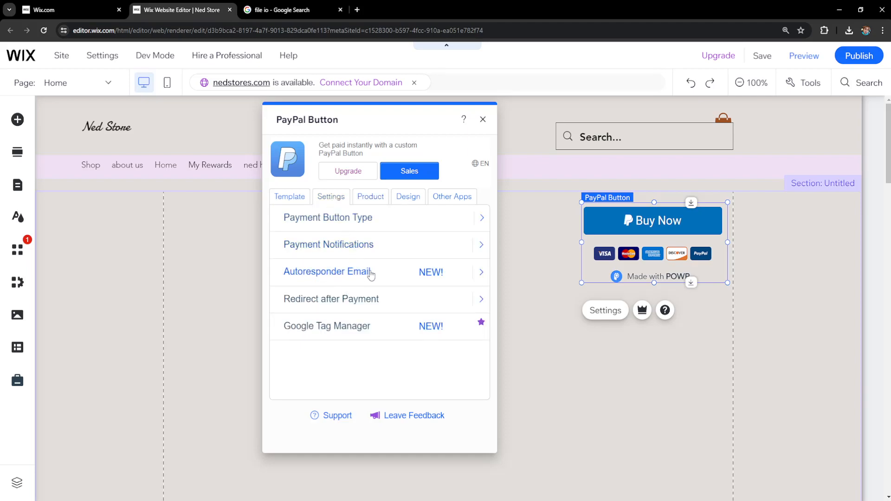
{"action": "left_click", "coordinate": [327, 271]}
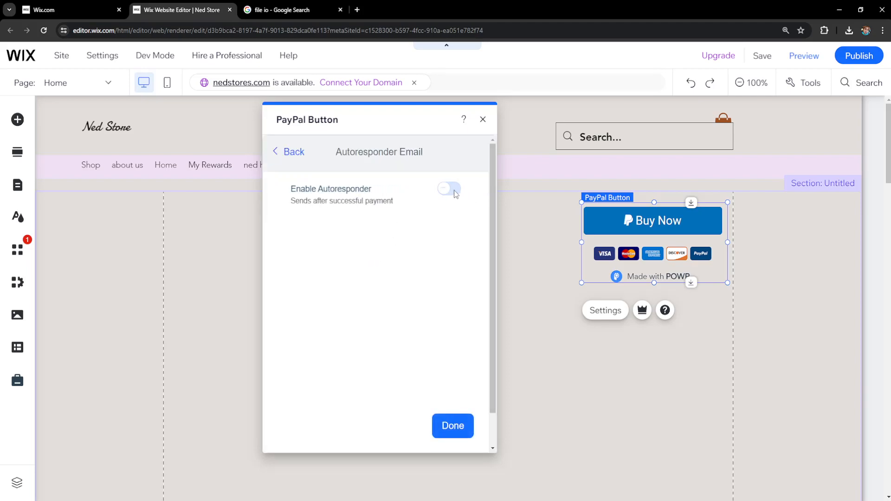
{"action": "left_click", "coordinate": [449, 189]}
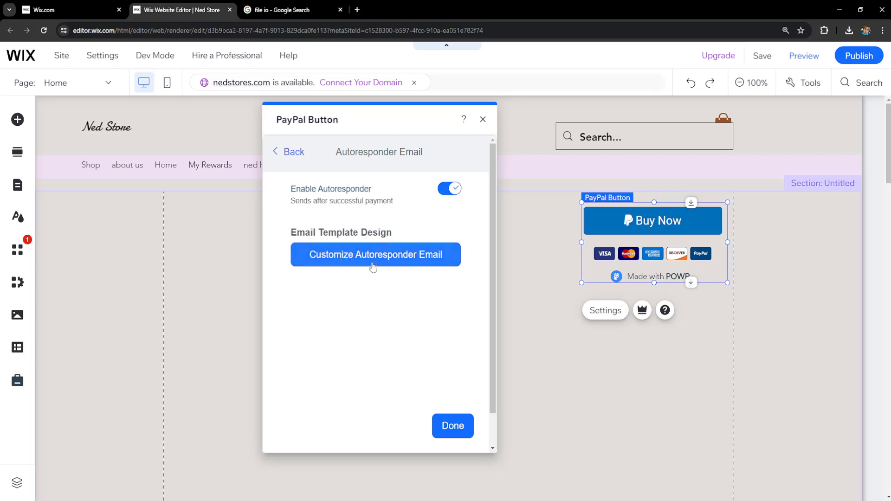
{"action": "left_click", "coordinate": [374, 254]}
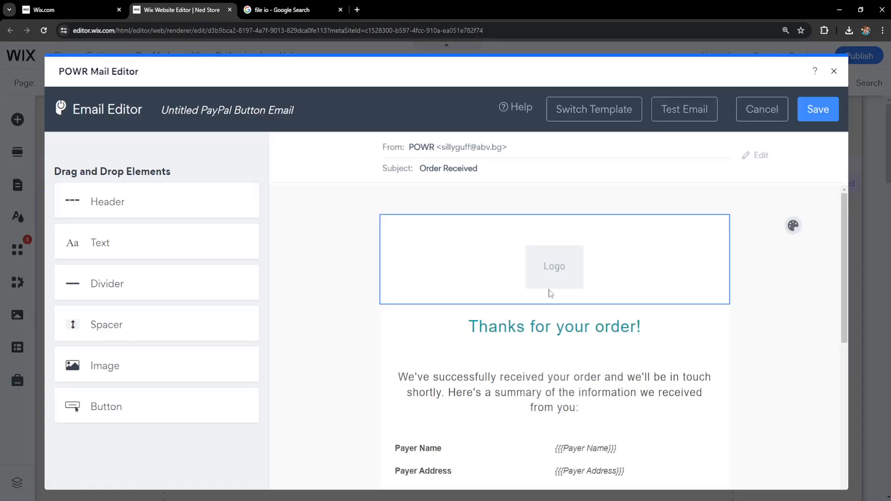
Step: Select the text block below 'Thanks for your order!' in the POWR Mail Editor
{"action": "left_click", "coordinate": [554, 392]}
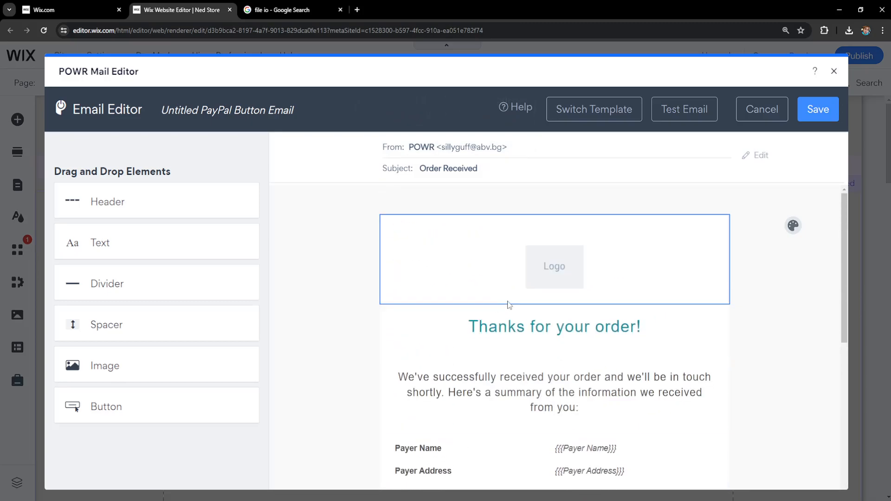
{"action": "left_click", "coordinate": [554, 392]}
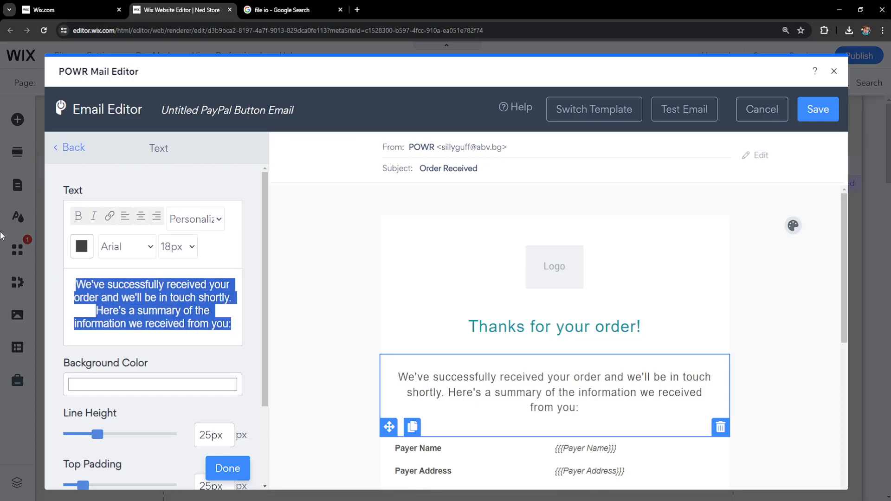
Step: Type a thank-you message for buying the photos, ending 'you can find your download link here:'
{"action": "type", "text": "thanks for purchasing"}
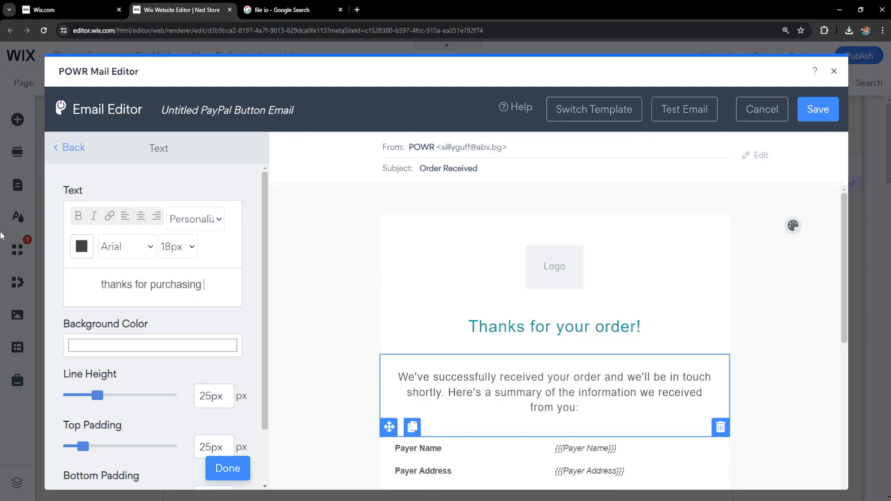
{"action": "type", "text": "our photos. you can"}
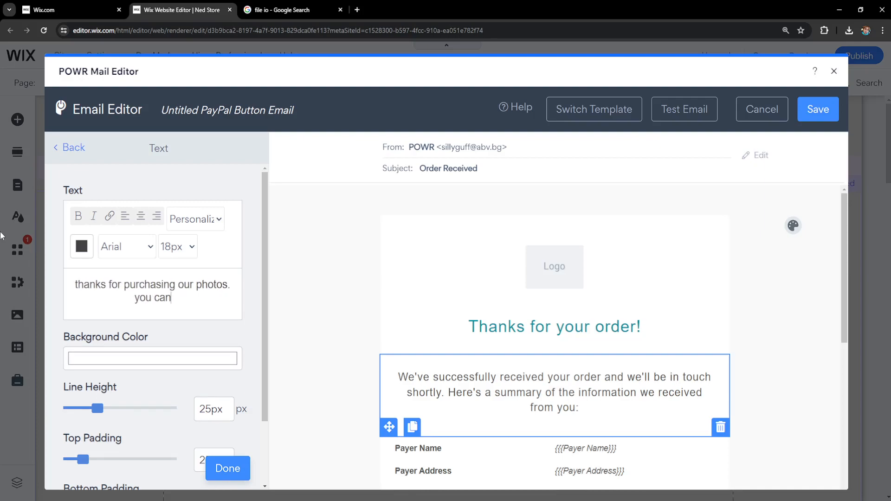
{"action": "type", "text": "find your download link here:"}
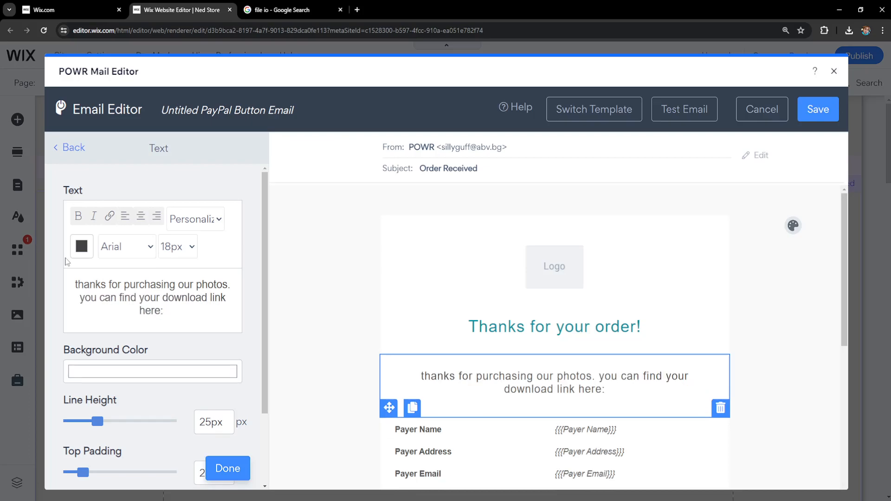
{"action": "left_click", "coordinate": [294, 10]}
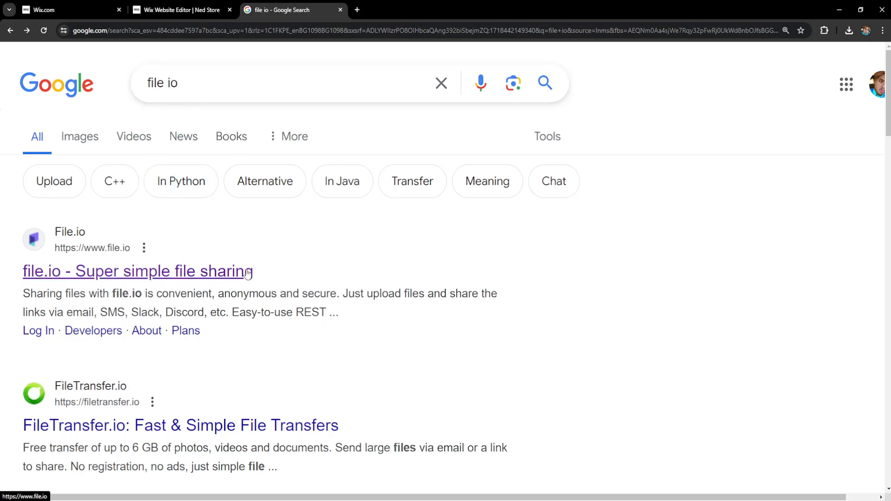
{"action": "mouse_move", "coordinate": [206, 279]}
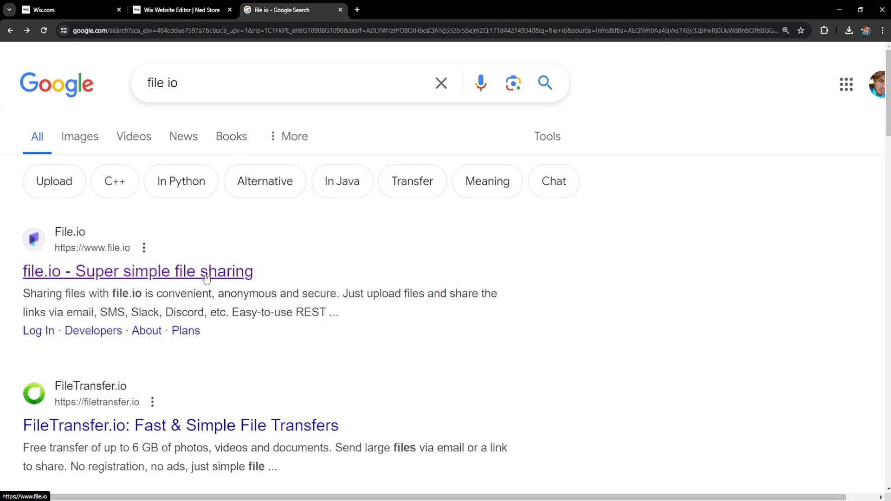
Step: Open the 'file.io - Super simple file sharing' search result
{"action": "left_click", "coordinate": [138, 271]}
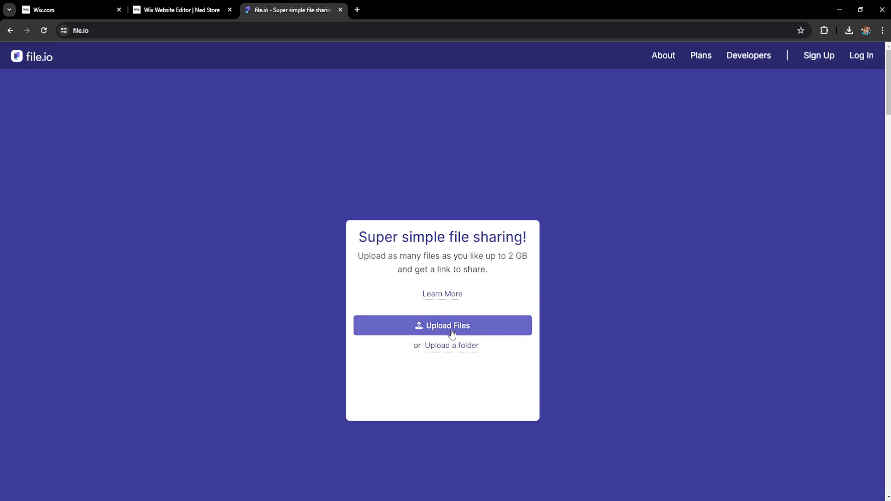
Step: Upload the Desktop photo 'mn tenks za dolarite kopile.jpg' to file.io
{"action": "left_click", "coordinate": [442, 326]}
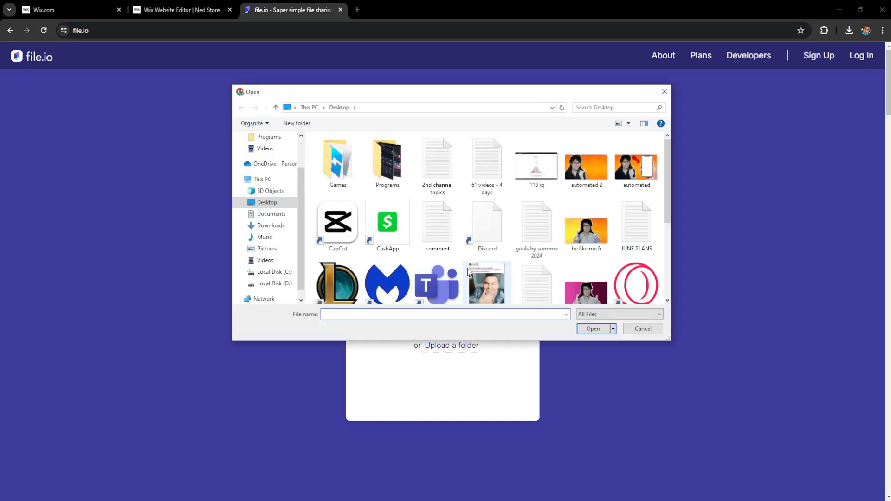
{"action": "left_click", "coordinate": [486, 264]}
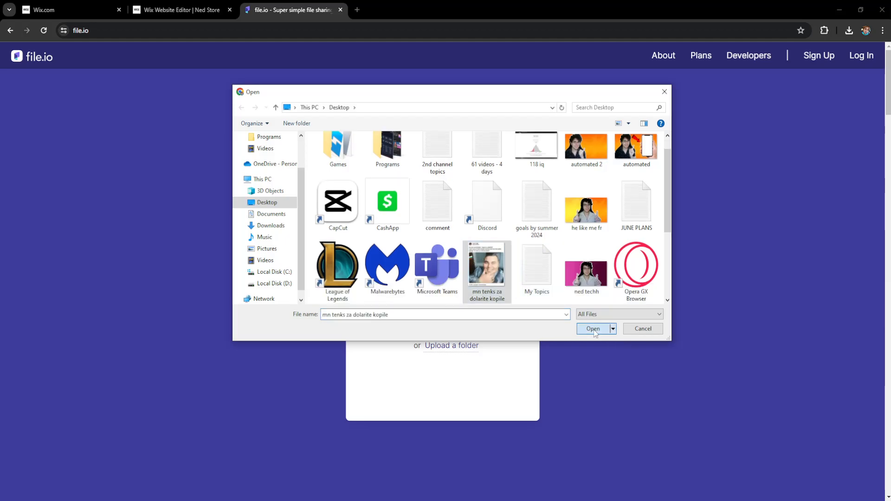
{"action": "left_click", "coordinate": [593, 329]}
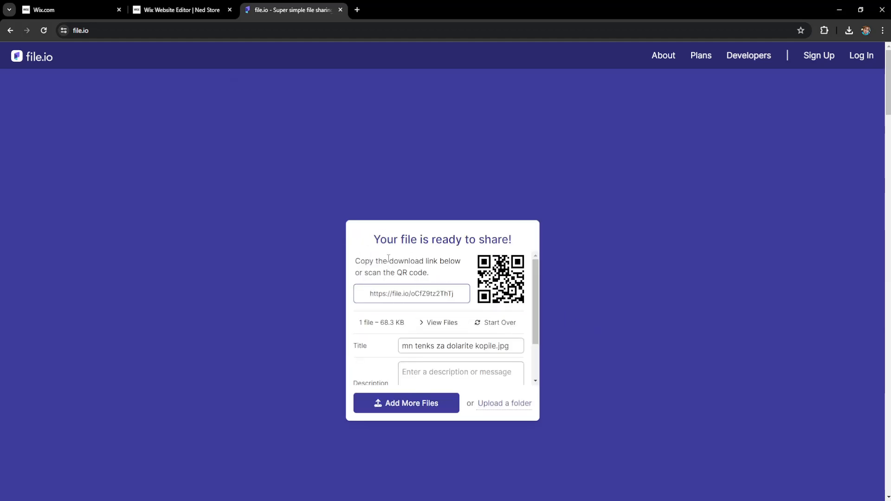
Step: Set the shared file's expiry to 1, copy its download link, and return to Wix
{"action": "scroll", "scroll_direction": "down", "scroll_amount": 3}
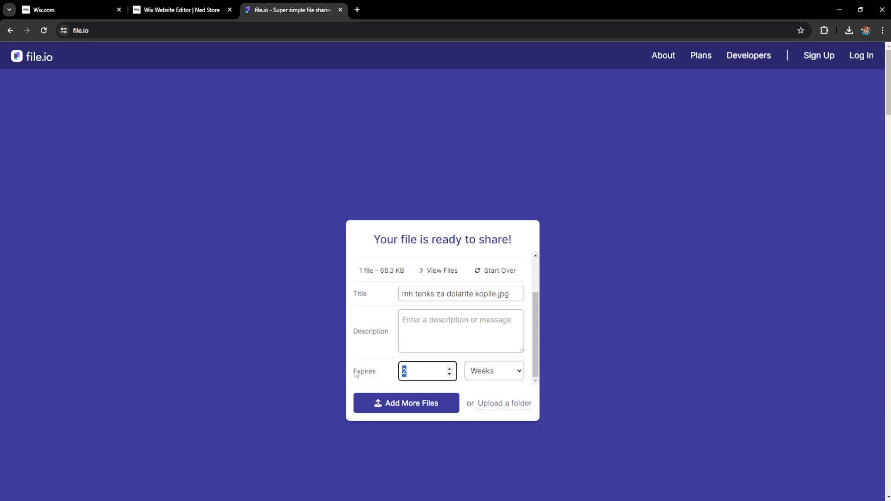
{"action": "left_click", "coordinate": [493, 370]}
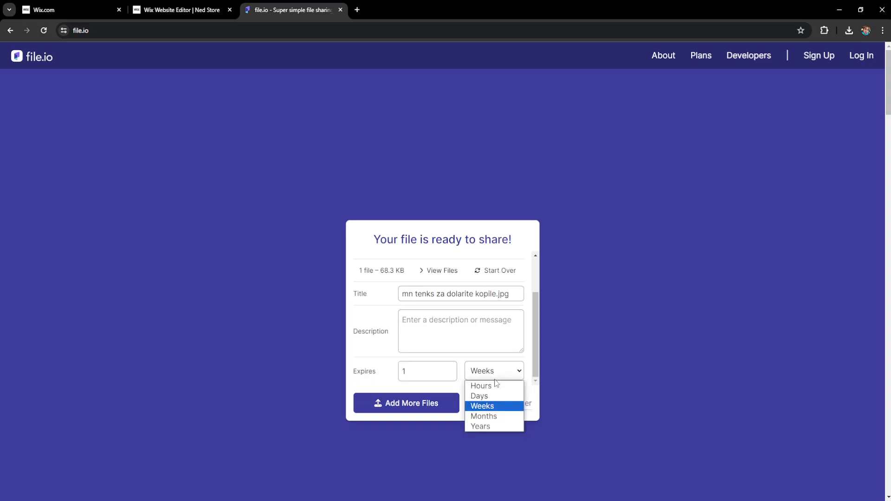
{"action": "left_click", "coordinate": [479, 426]}
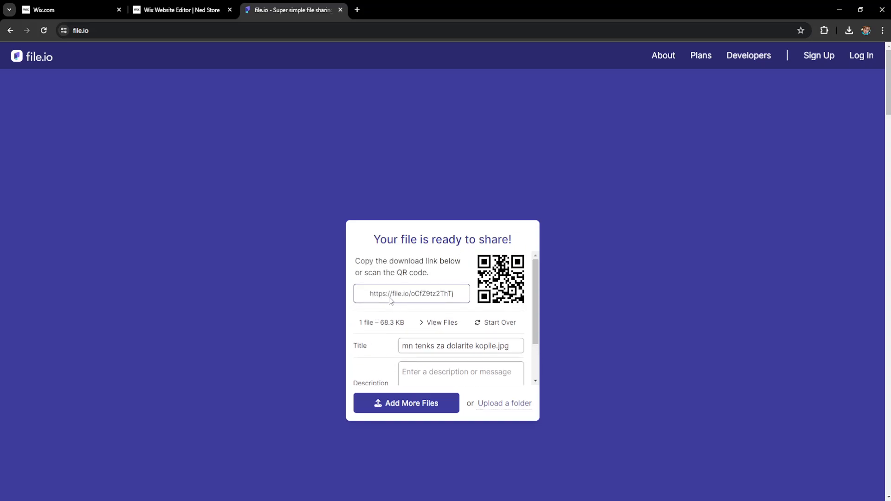
{"action": "left_click", "coordinate": [410, 293]}
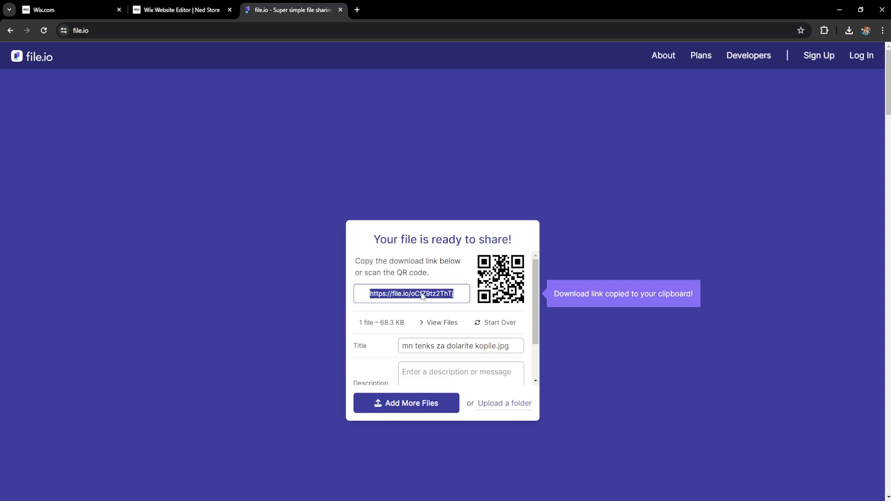
{"action": "left_click", "coordinate": [180, 10]}
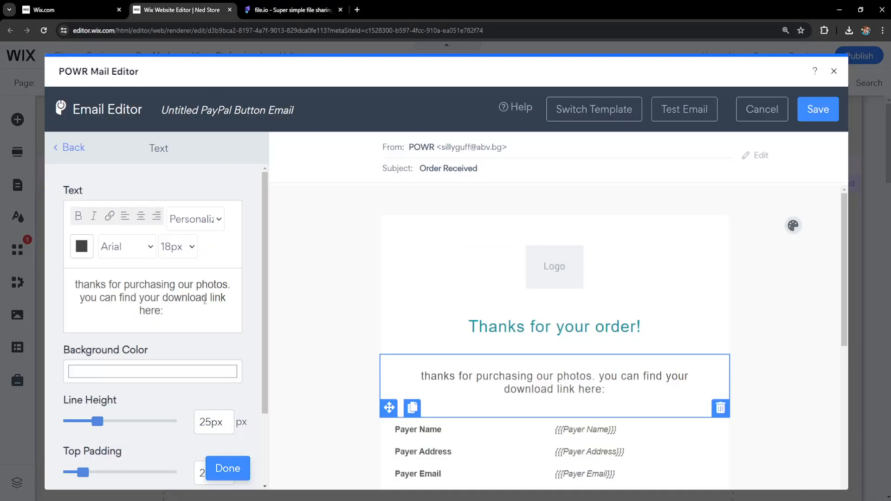
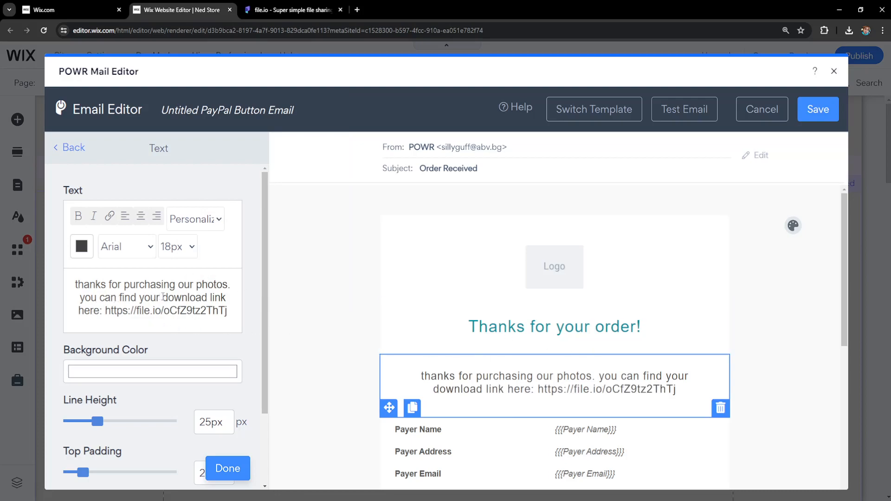
{"action": "left_click_drag", "start_coordinate": [163, 297], "coordinate": [226, 297]}
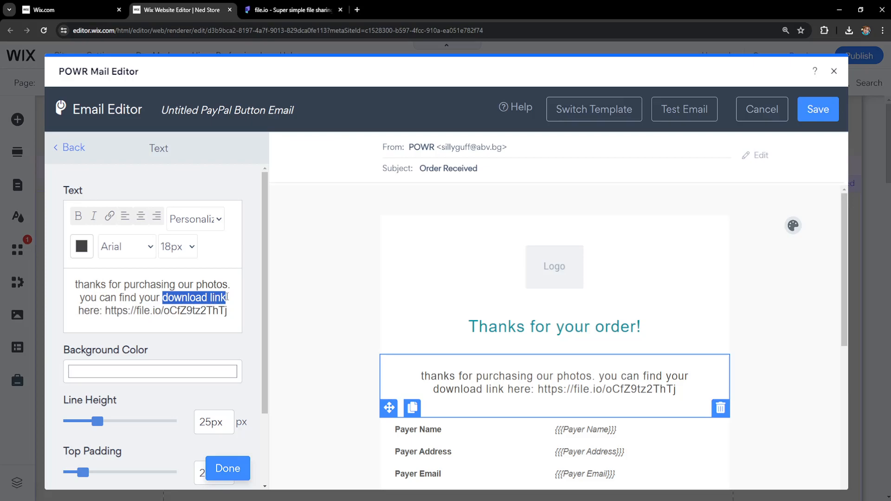
{"action": "left_click", "coordinate": [110, 216]}
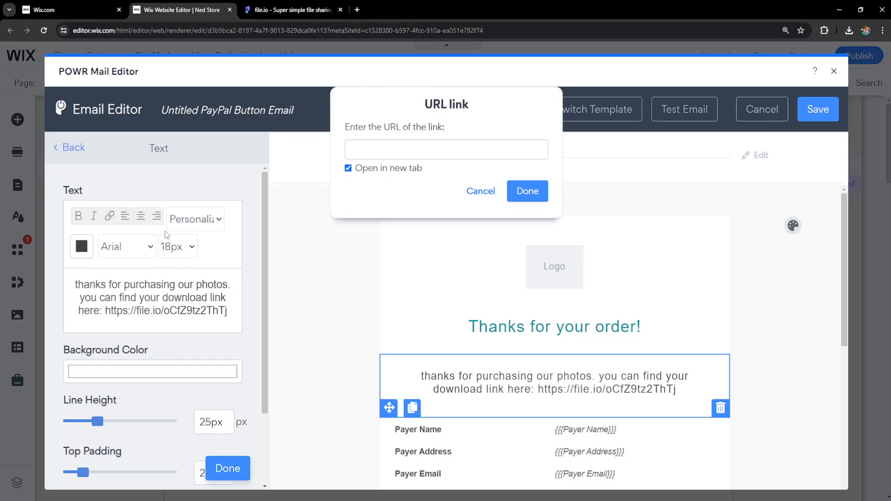
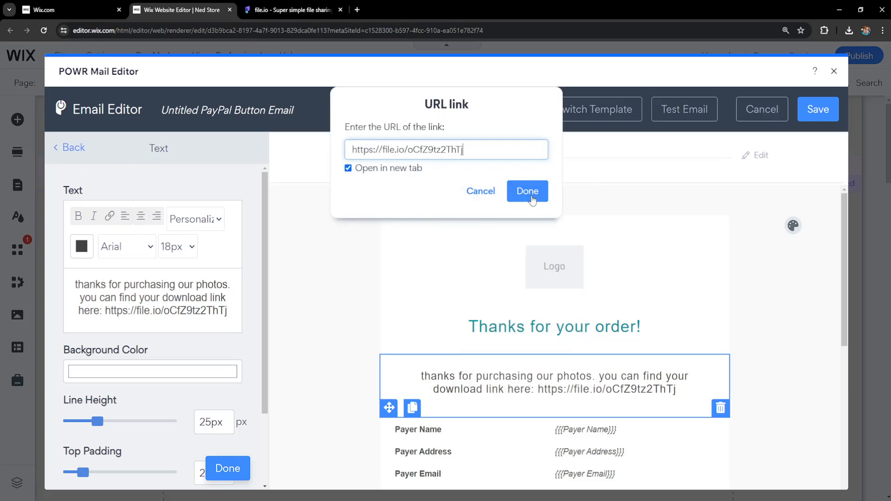
{"action": "left_click", "coordinate": [526, 191]}
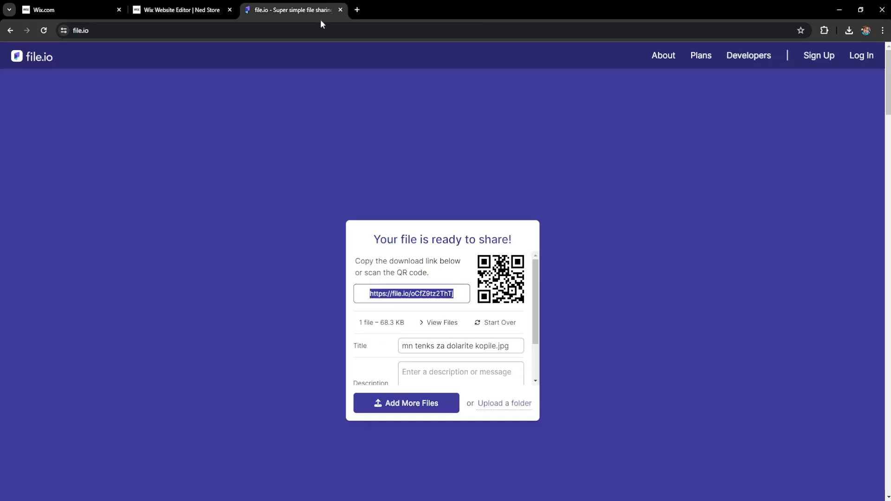
{"action": "left_click", "coordinate": [181, 10]}
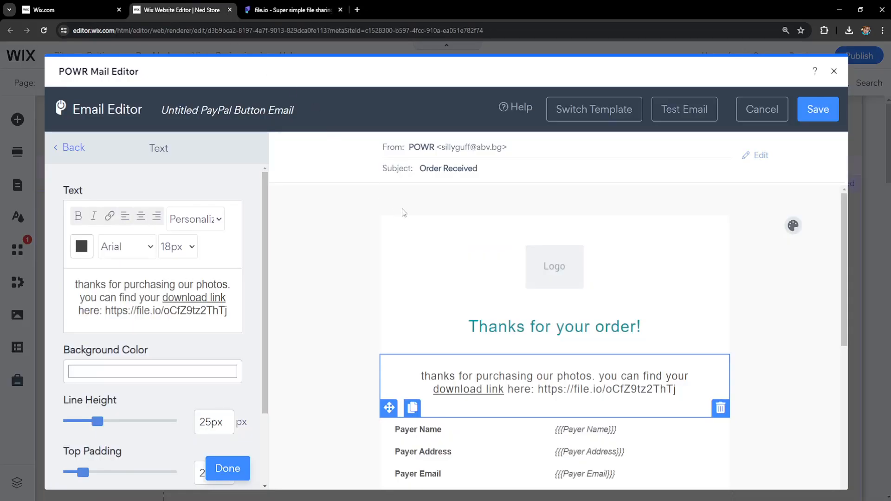
{"action": "left_click", "coordinate": [227, 469]}
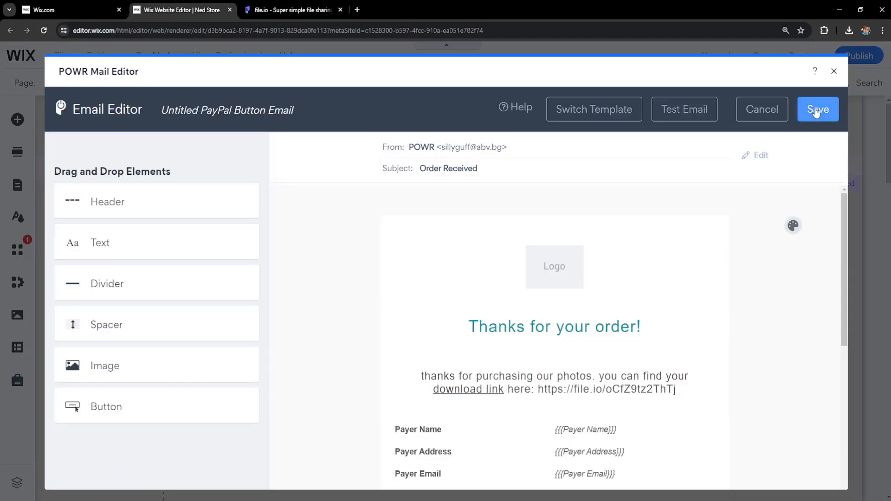
Step: Save the email in the POWR Mail Editor, returning to the Autoresponder Email panel
{"action": "left_click", "coordinate": [817, 109]}
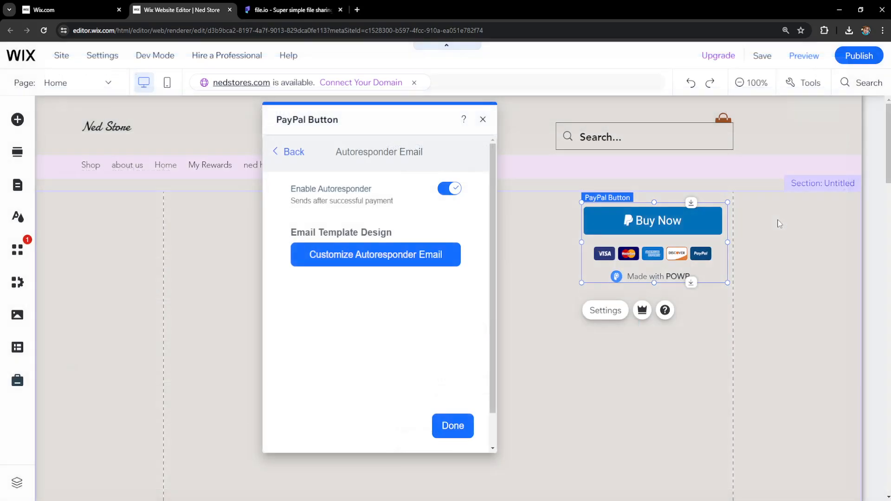
{"action": "left_click", "coordinate": [375, 255]}
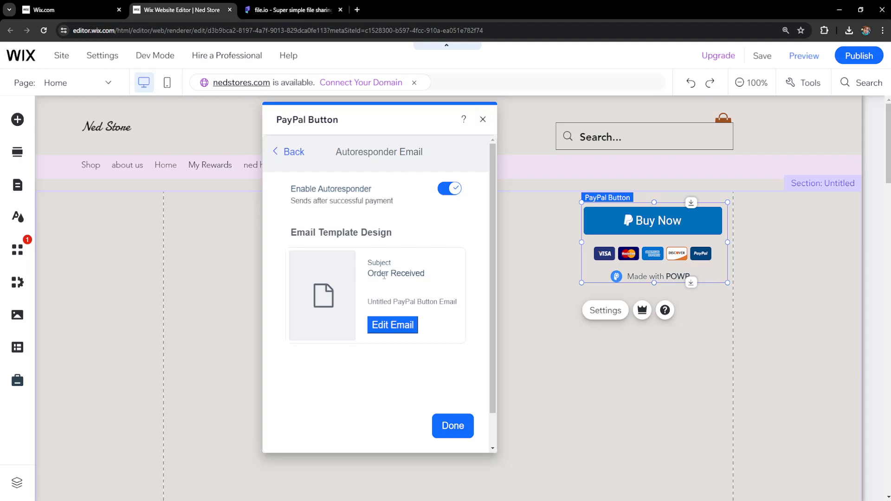
{"action": "mouse_move", "coordinate": [405, 281]}
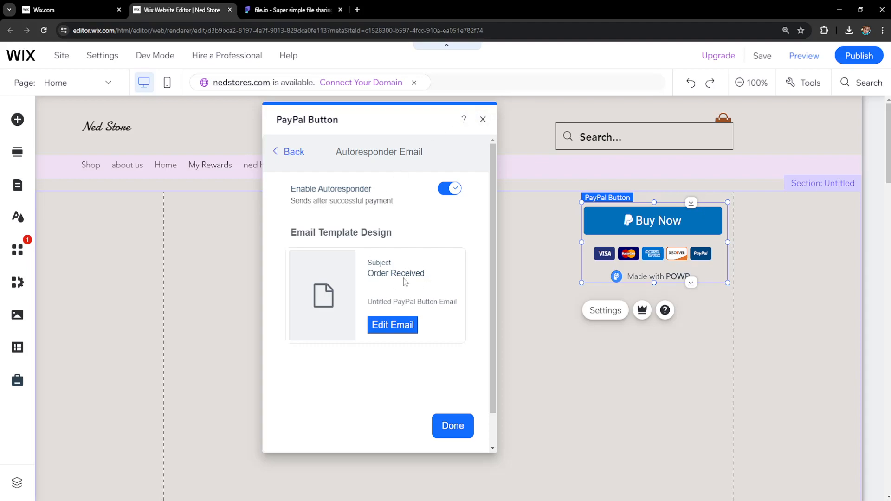
{"action": "mouse_move", "coordinate": [342, 222]}
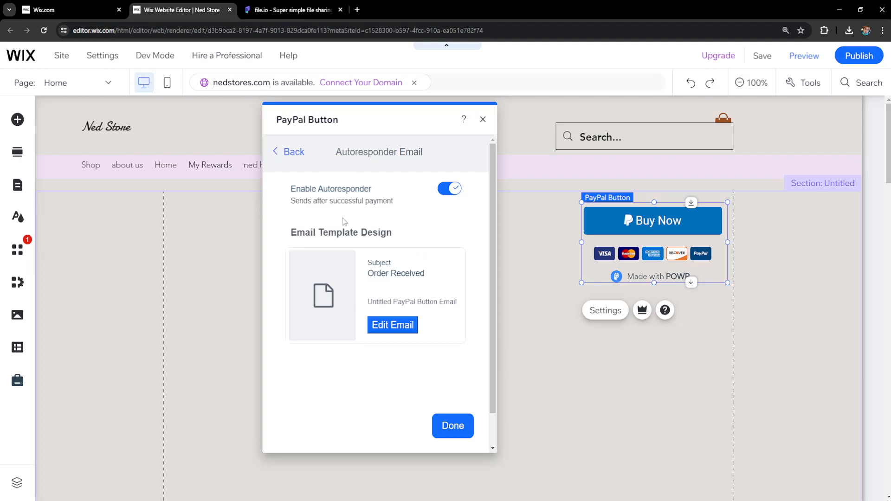
{"action": "mouse_move", "coordinate": [411, 285]}
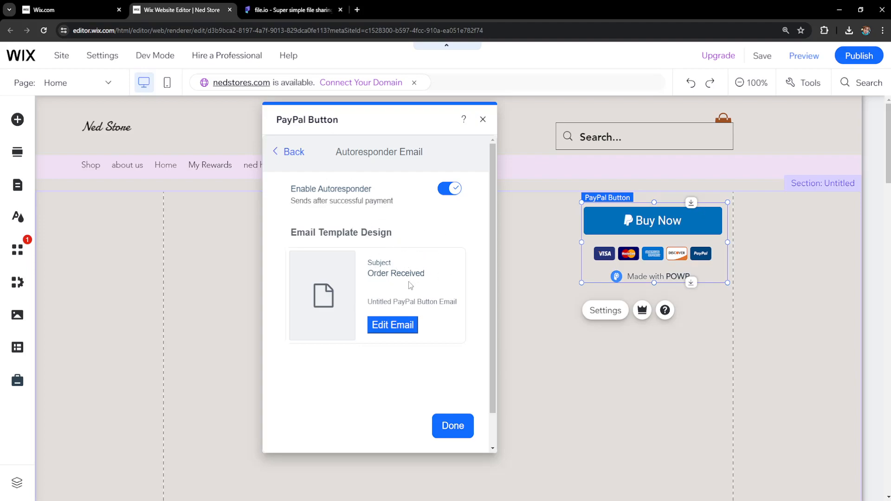